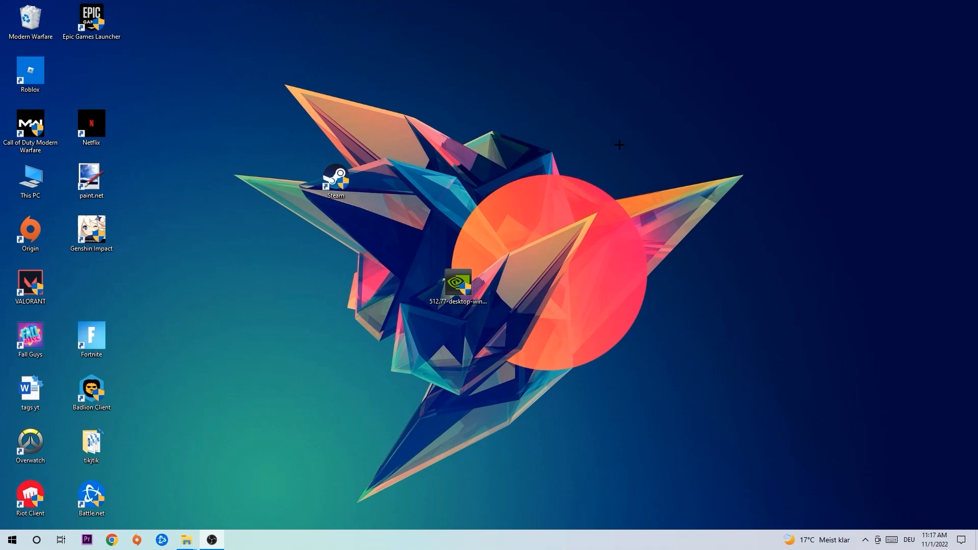
mouse_move(546, 171)
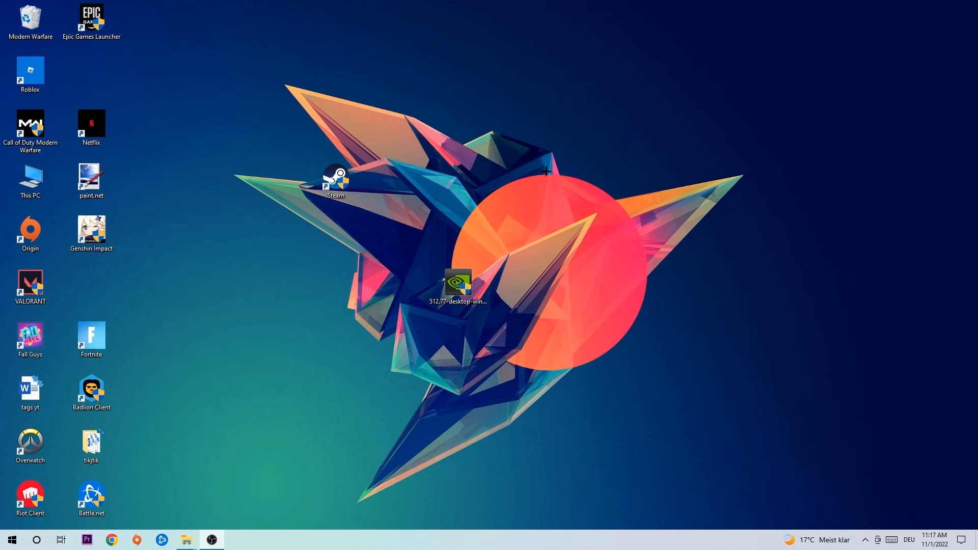
mouse_move(437, 206)
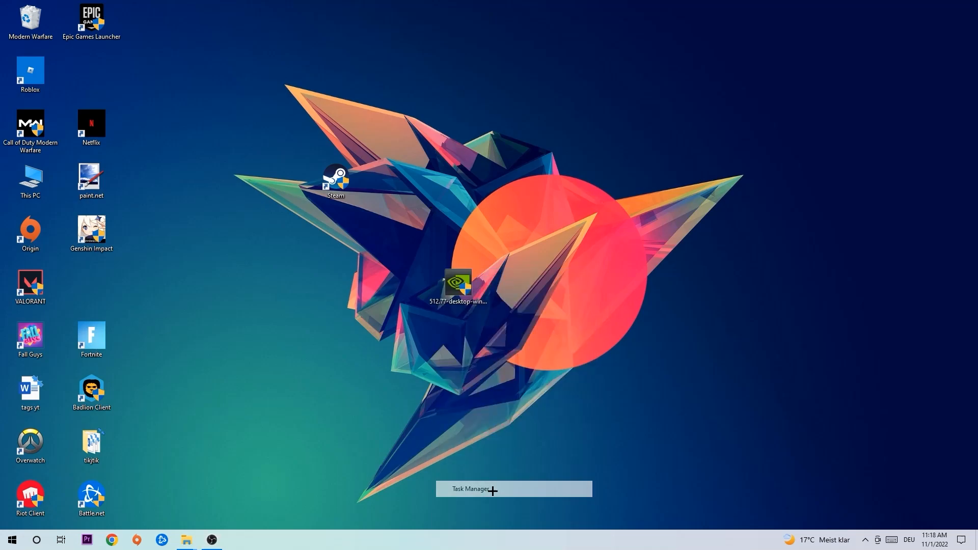
click(512, 488)
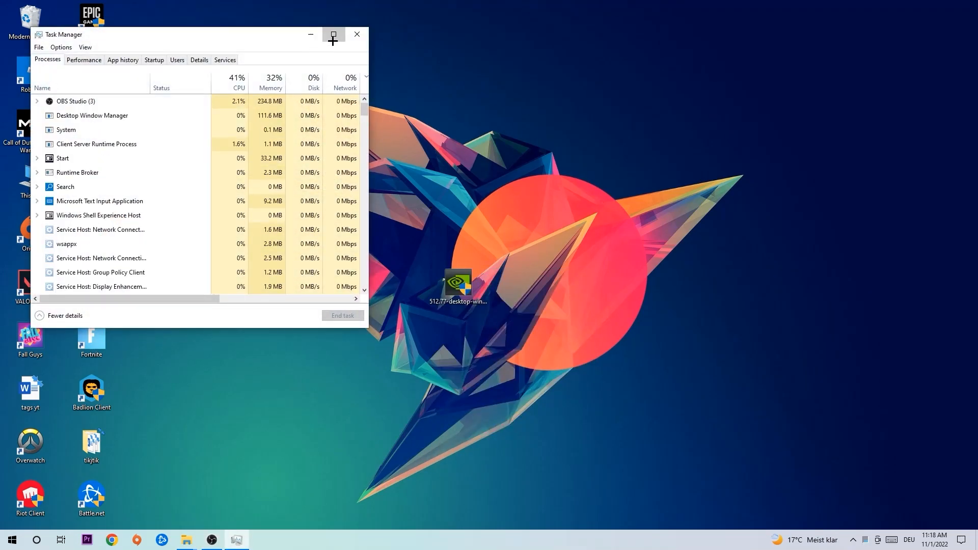
click(333, 35)
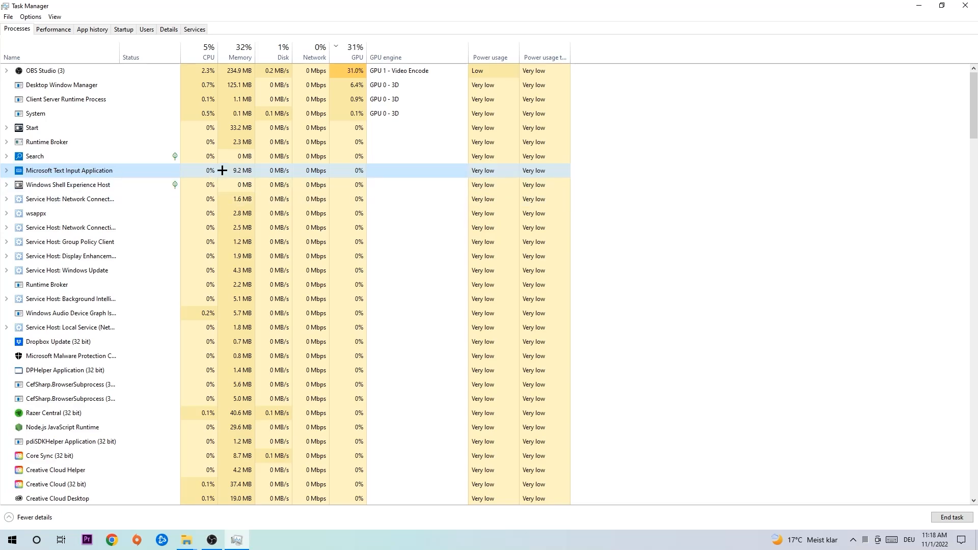
right_click(223, 170)
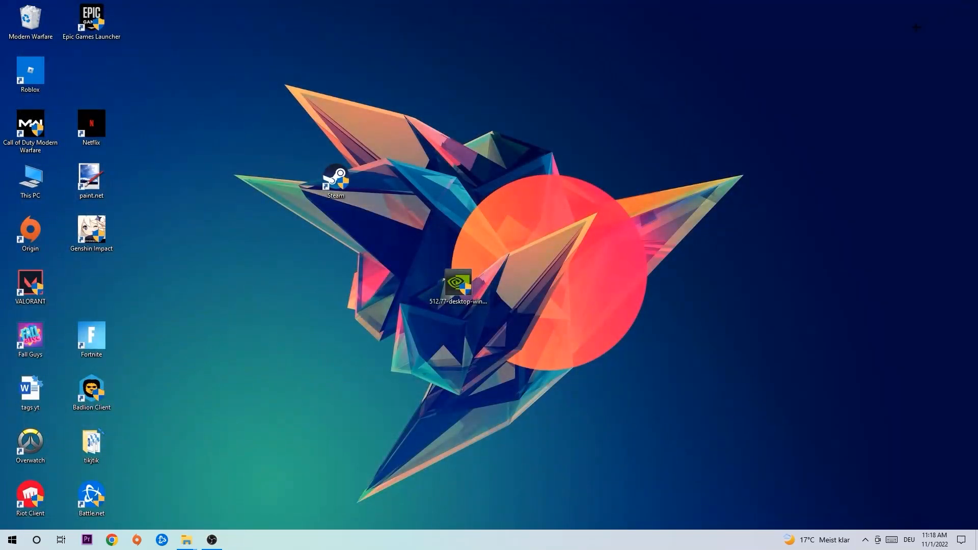
click(11, 539)
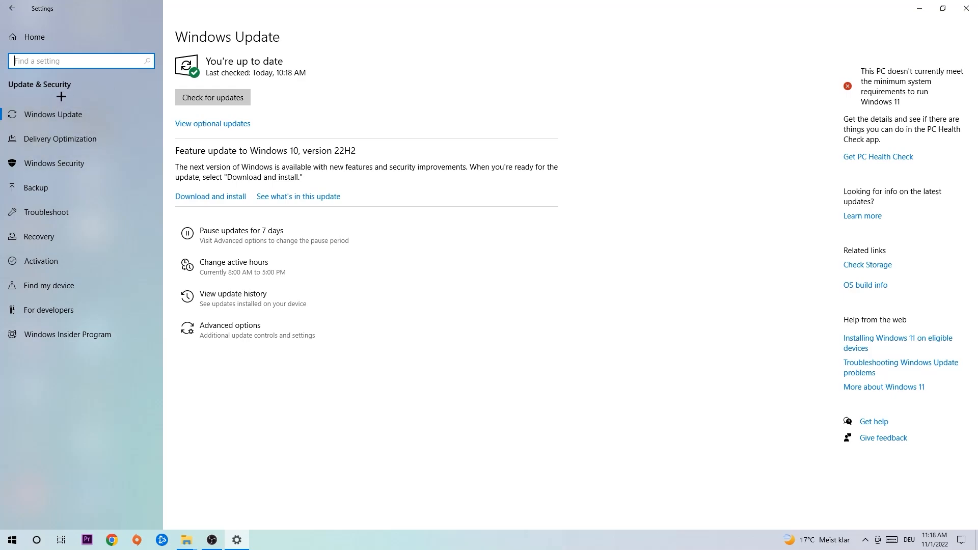
mouse_move(435, 66)
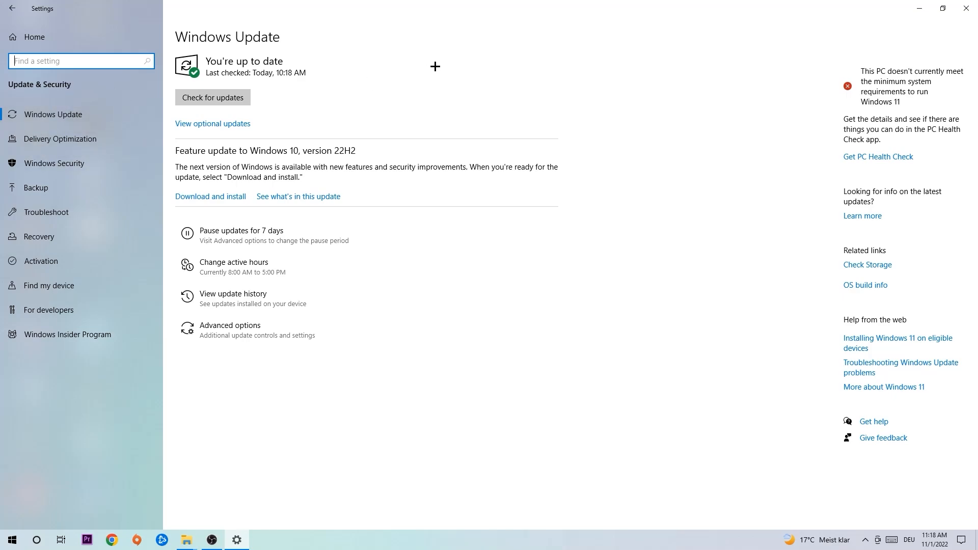
mouse_move(966, 9)
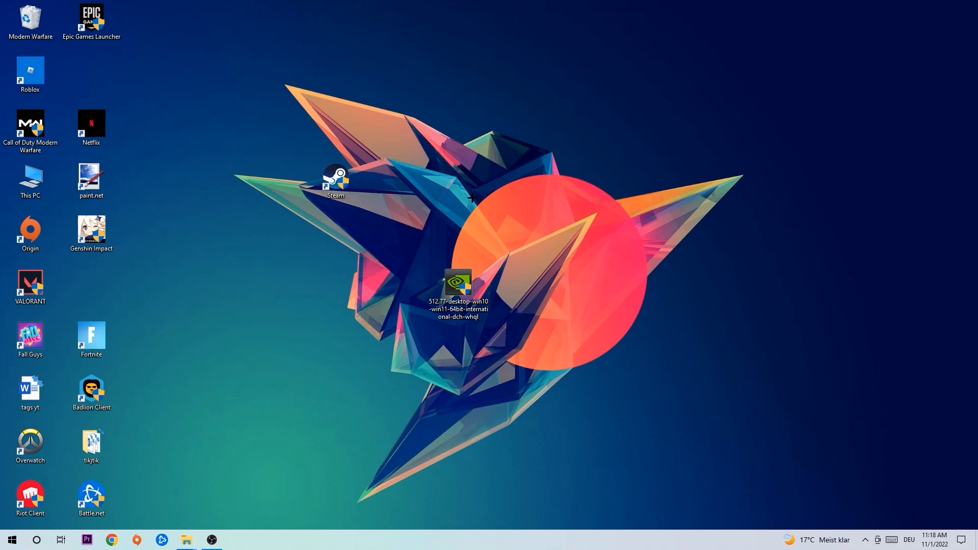
Move the NVIDIA driver download into the left icon column beside VALORANT.
click(457, 287)
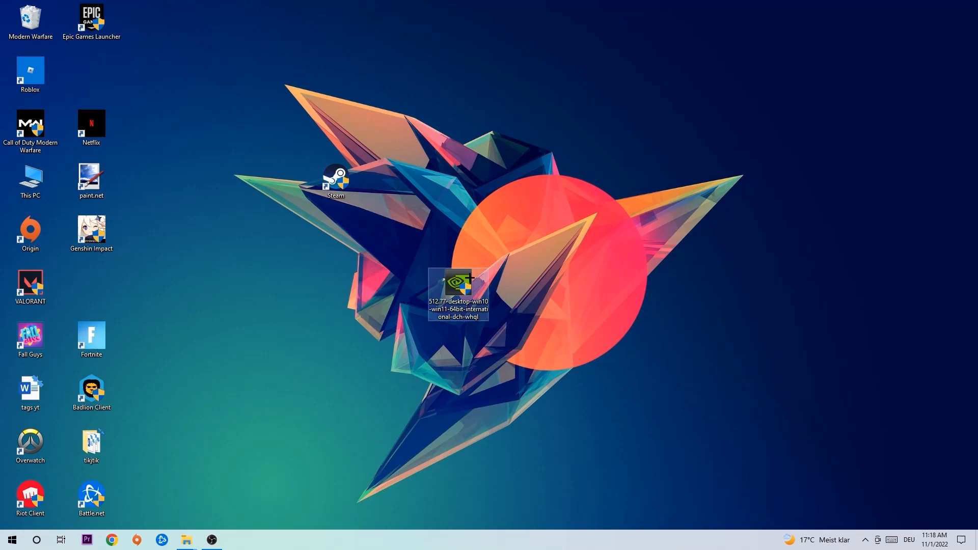
drag(458, 287, 91, 287)
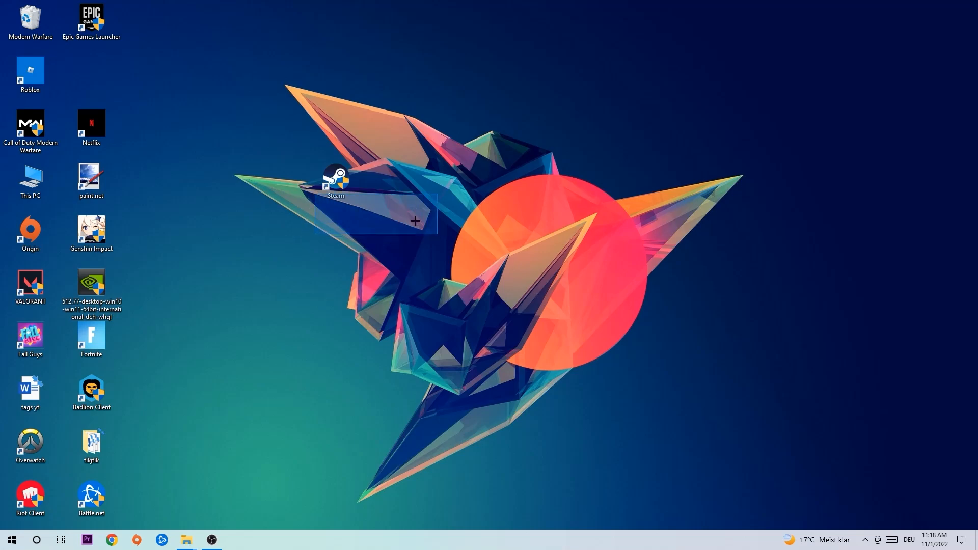
Reposition the Steam shortcut near the desktop centre and bring up its context menu.
drag(335, 181, 457, 234)
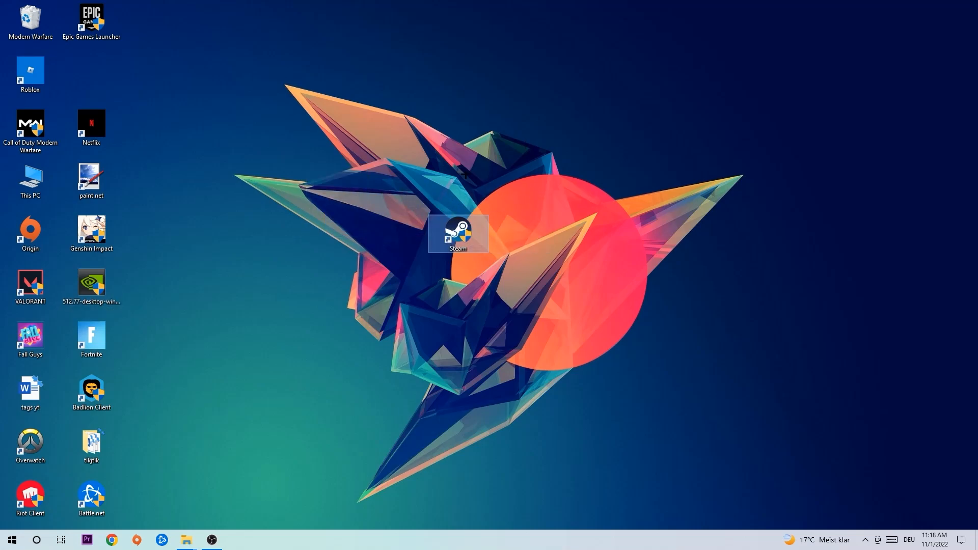
drag(457, 232, 578, 232)
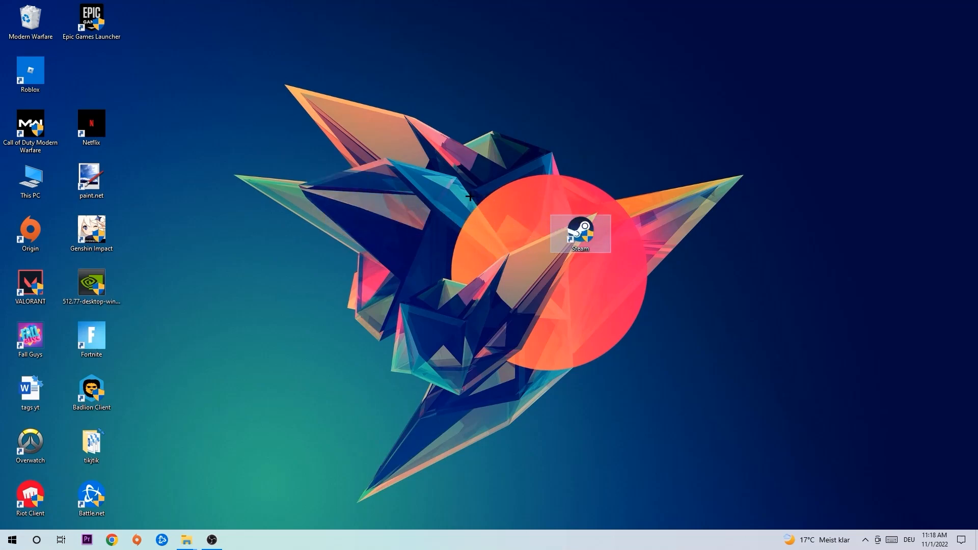
right_click(579, 233)
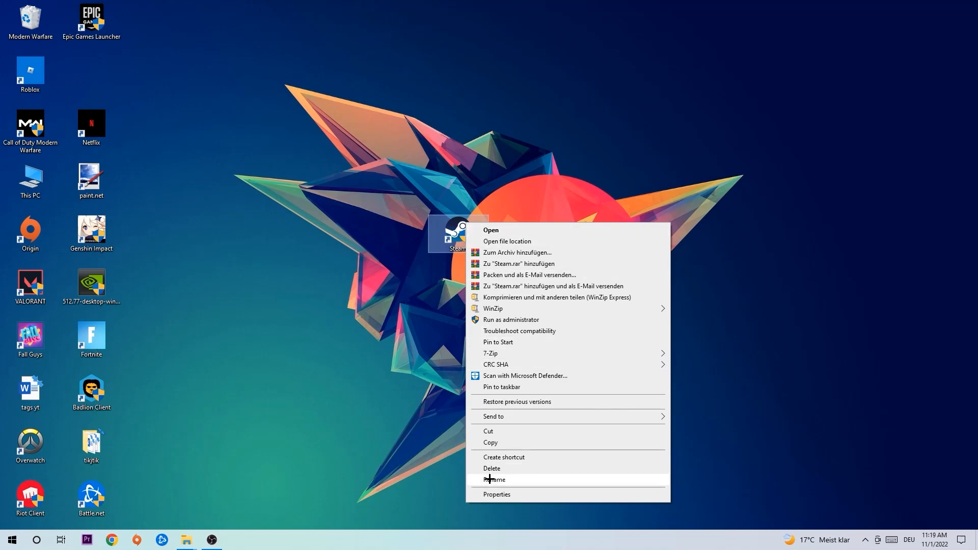
In Steam's Properties, enable Run this program as an administrator on the Compatibility settings.
click(496, 494)
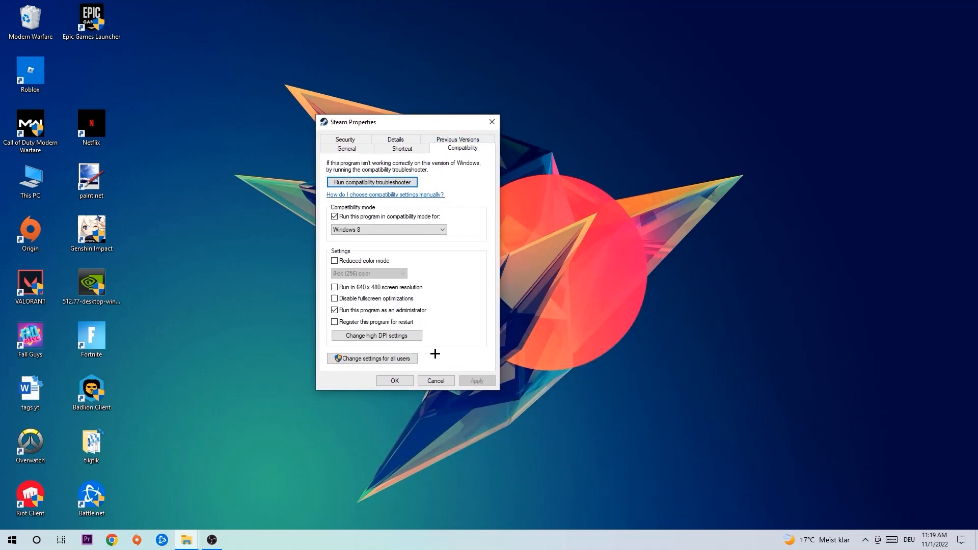
mouse_move(467, 217)
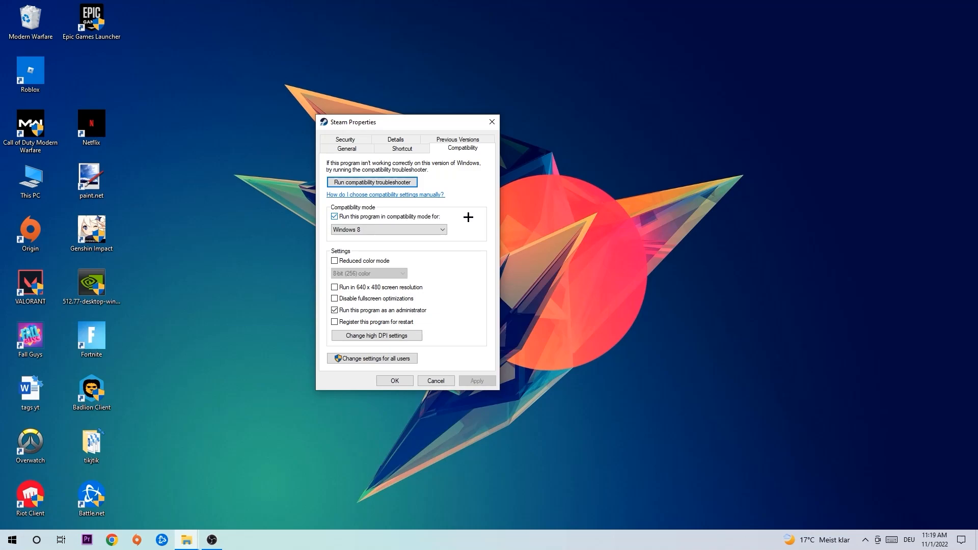
mouse_move(358, 304)
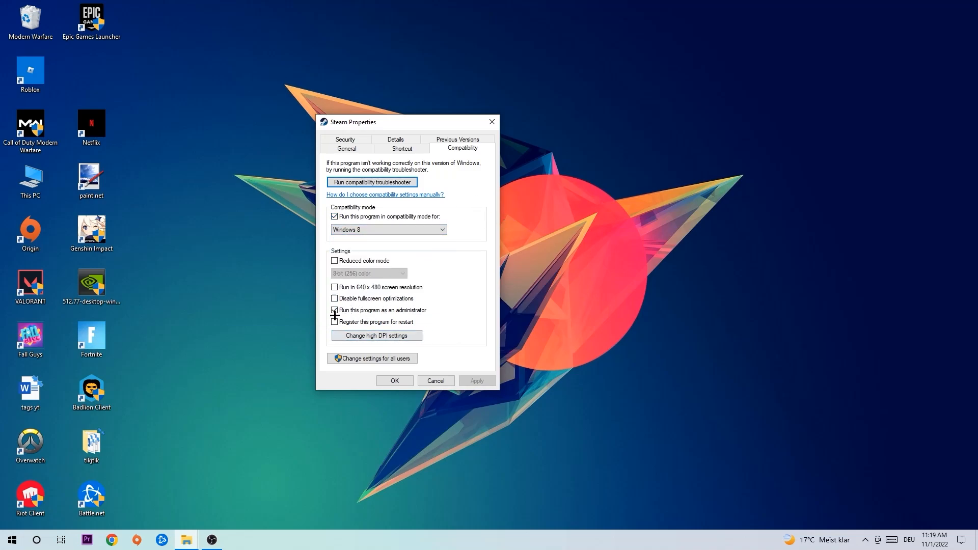
click(335, 310)
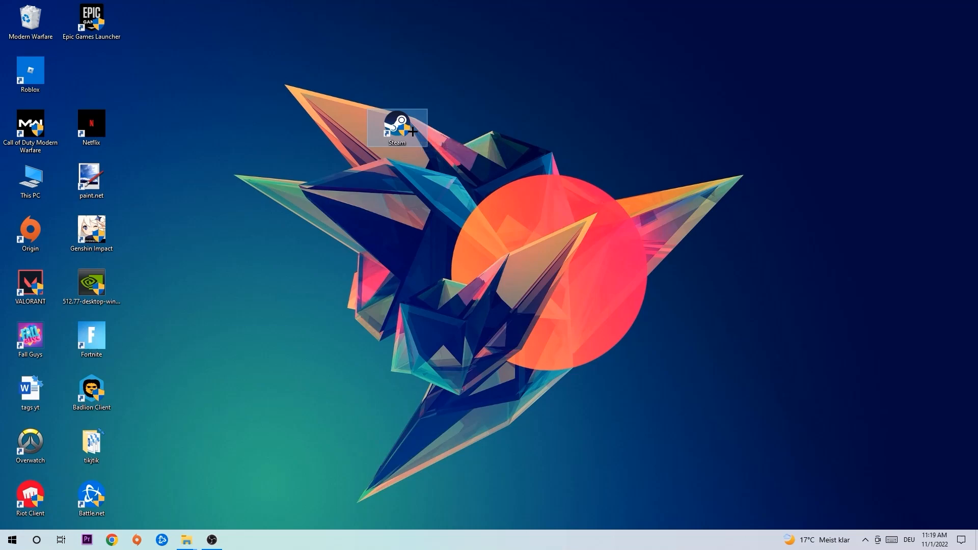
mouse_move(396, 128)
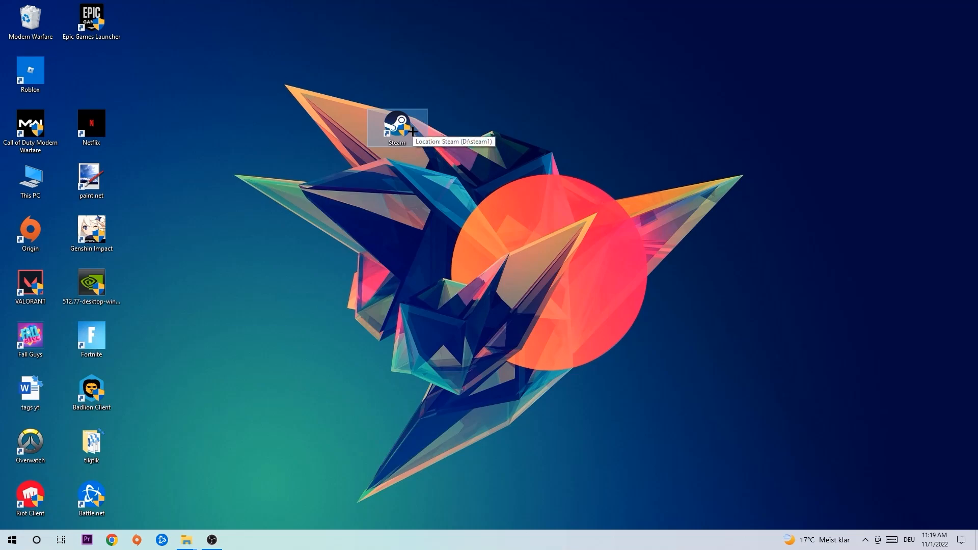